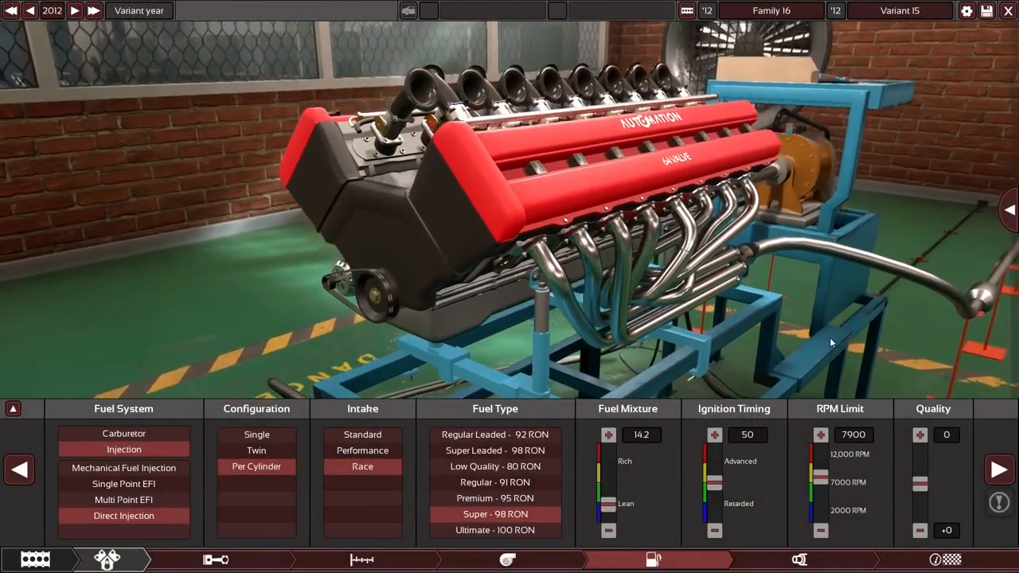
Move from the exhaust settings to the bottom end to view the forged crank, conrods and pistons
{"action": "left_click", "coordinate": [800, 559]}
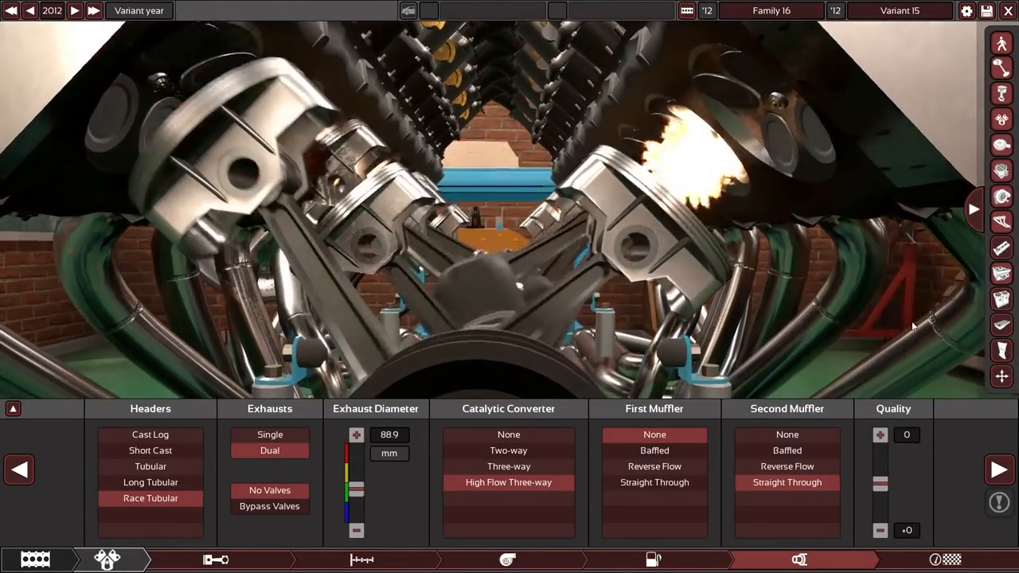
{"action": "left_click", "coordinate": [215, 559]}
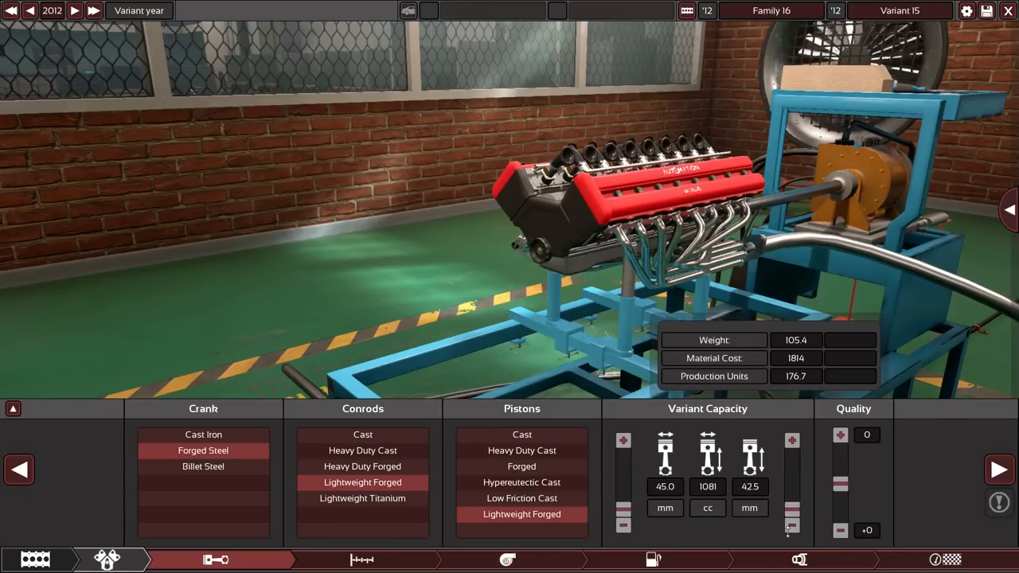
View the statistics summary for the 8451 cc DOHC V16 making 709.6 hp and 776.1 Nm
{"action": "left_click", "coordinate": [108, 559]}
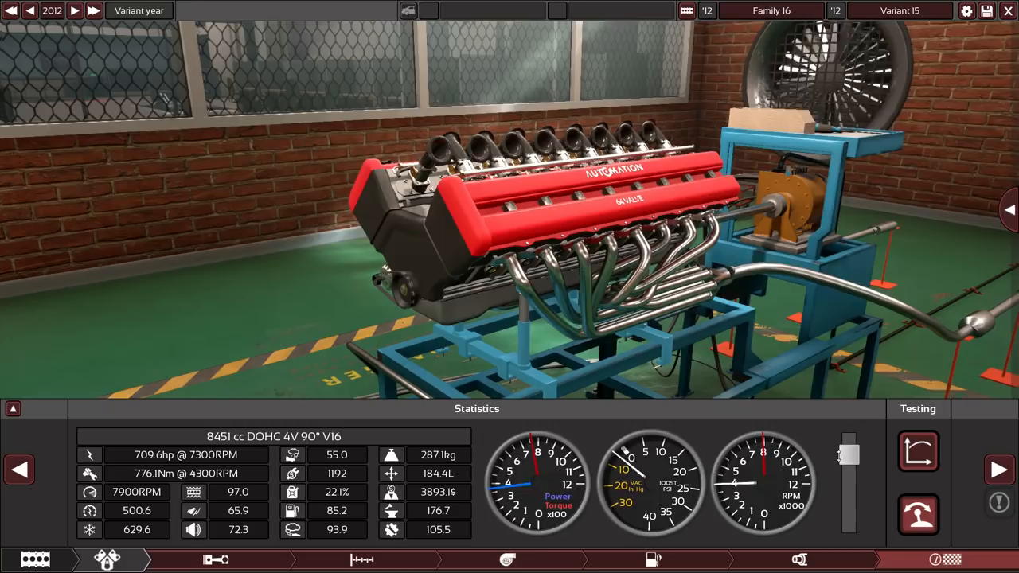
On the power and torque graph, widen the exhaust diameter to 102 mm (573 hp, 721 Nm)
{"action": "left_click", "coordinate": [799, 559]}
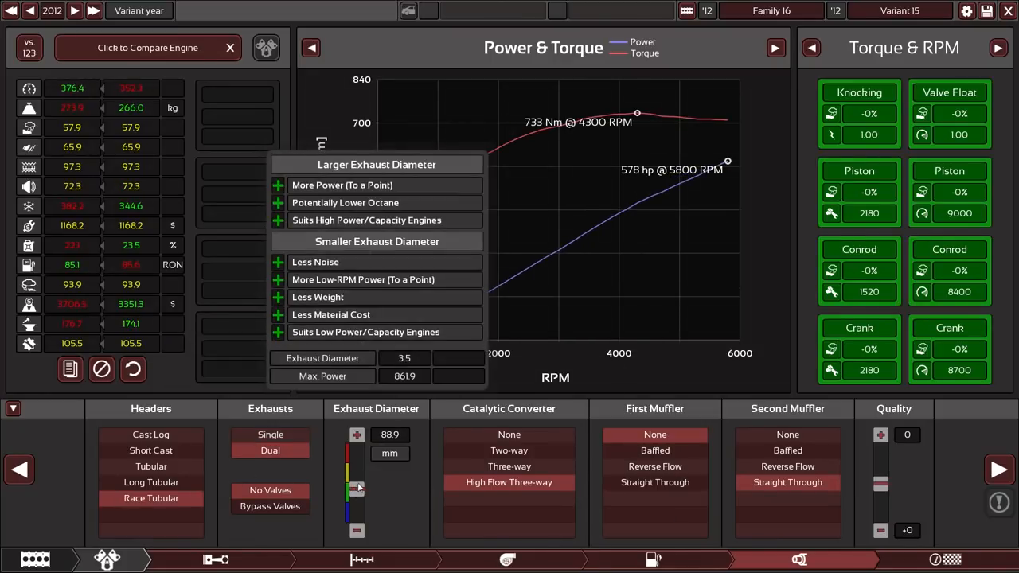
{"action": "left_click_drag", "start_coordinate": [357, 487], "coordinate": [357, 483]}
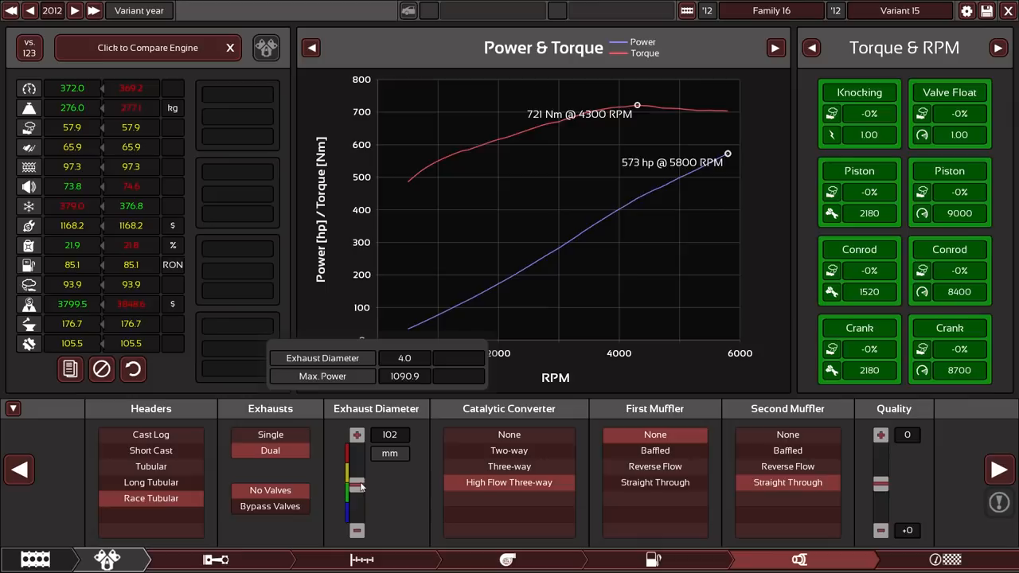